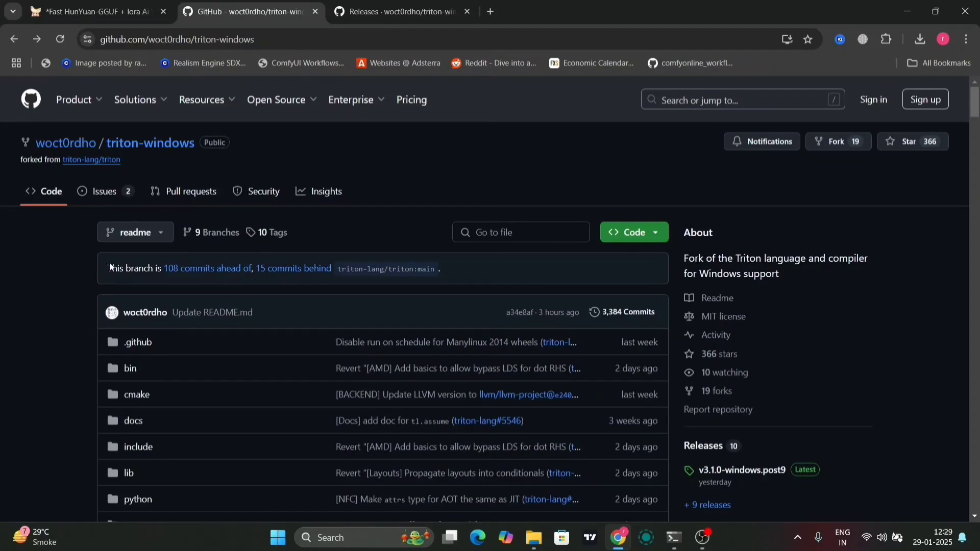
pyautogui.moveTo(136, 160)
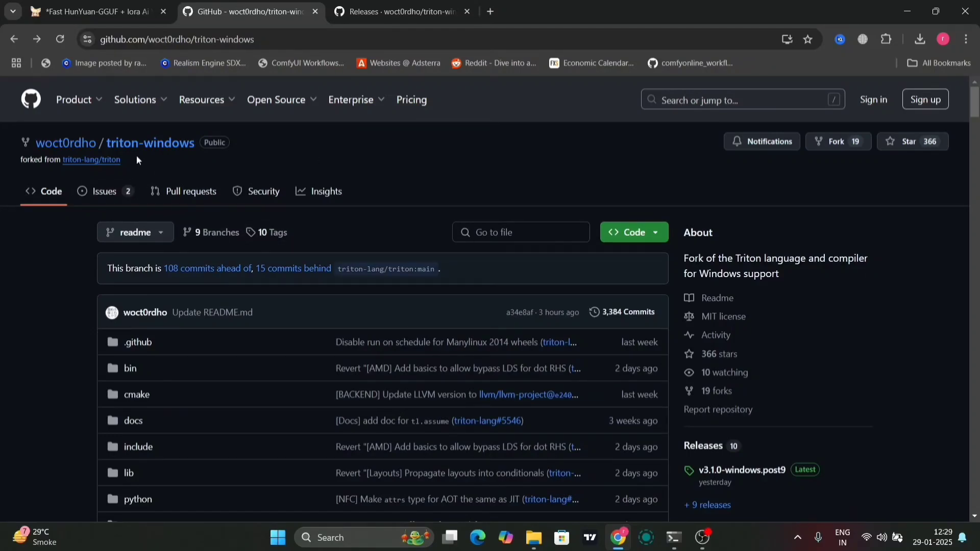
pyautogui.moveTo(719, 355)
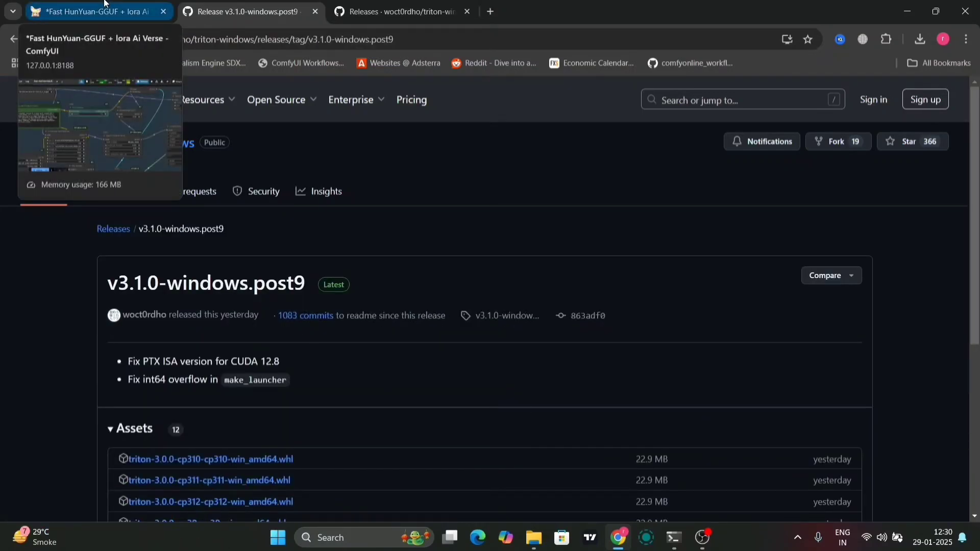
# Step: Scroll the v3.1.0-windows.post9 release page down to its Assets list of Triton wheels
pyautogui.scroll(-3)
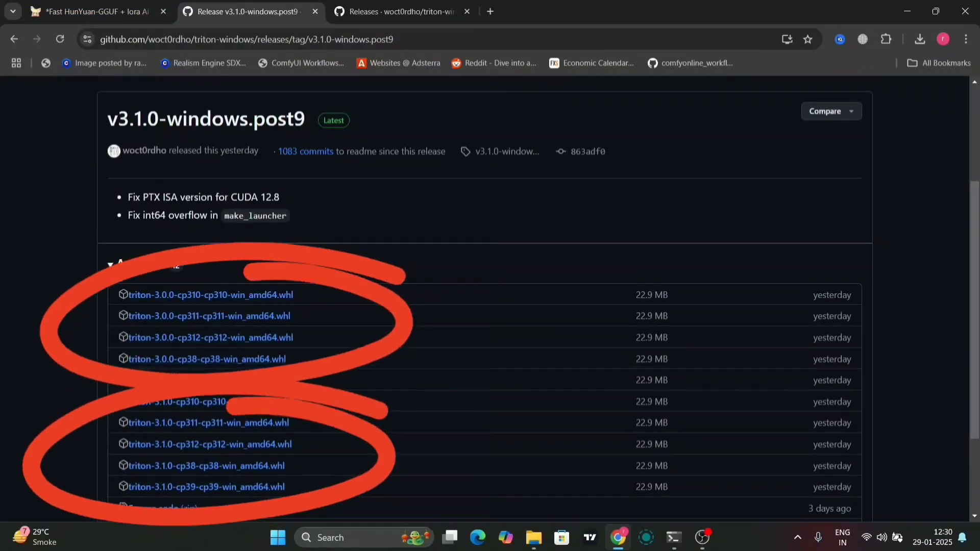
pyautogui.moveTo(206, 478)
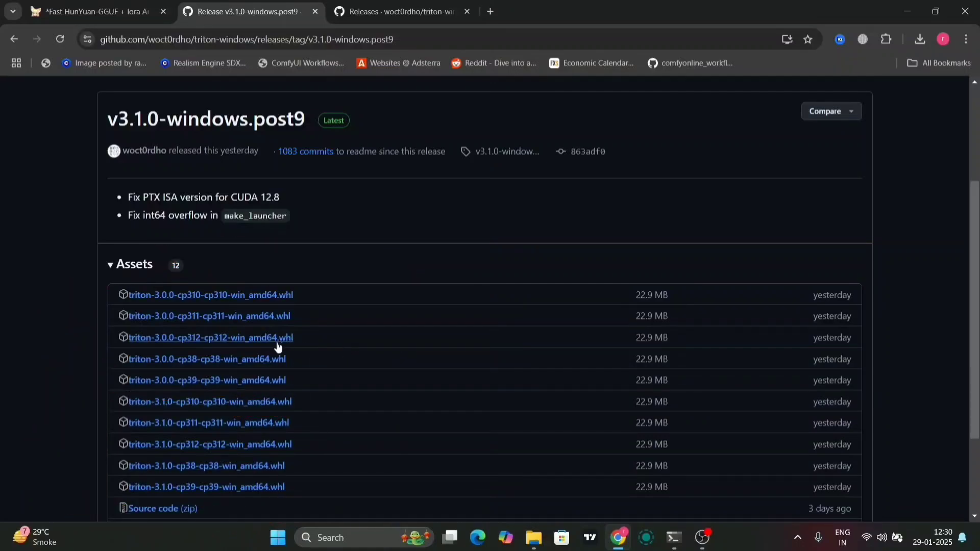
pyautogui.moveTo(647, 513)
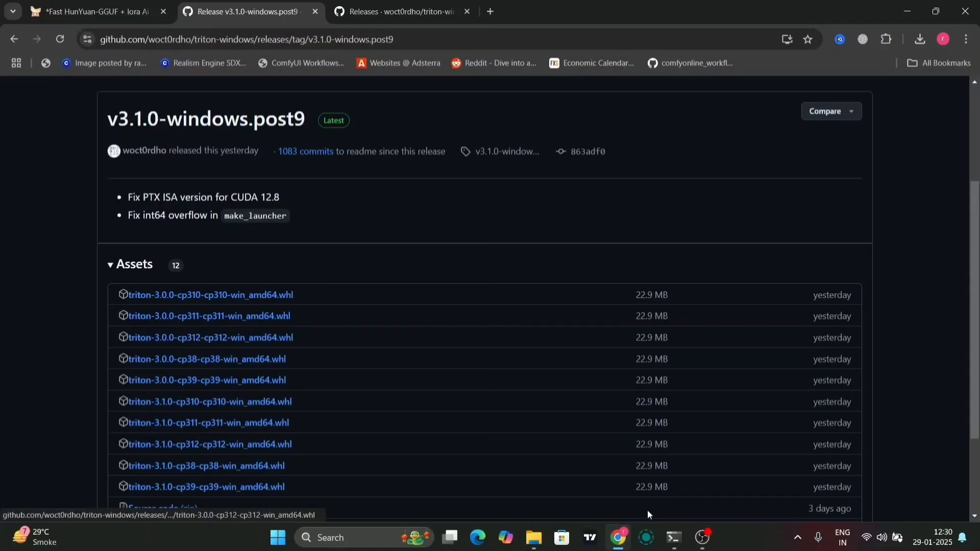
pyautogui.moveTo(674, 538)
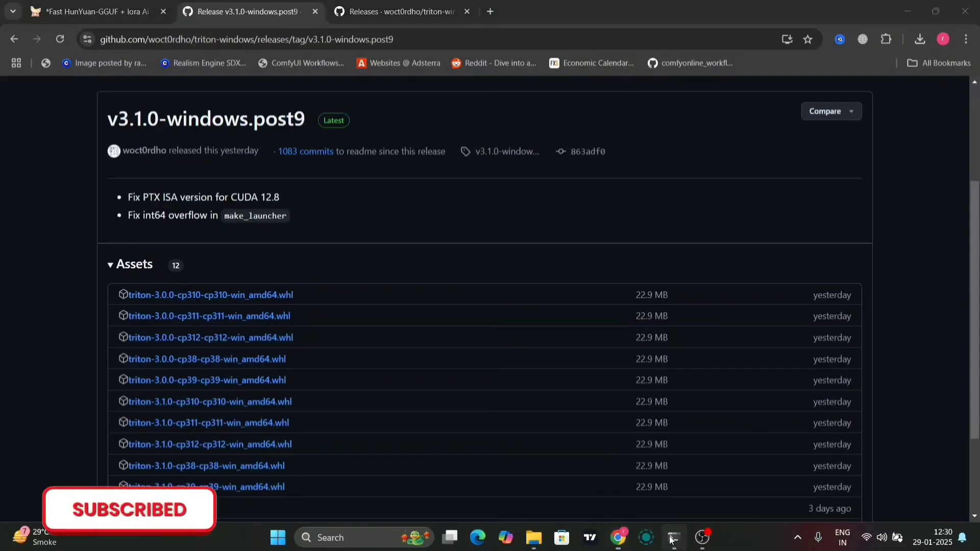
pyautogui.click(673, 538)
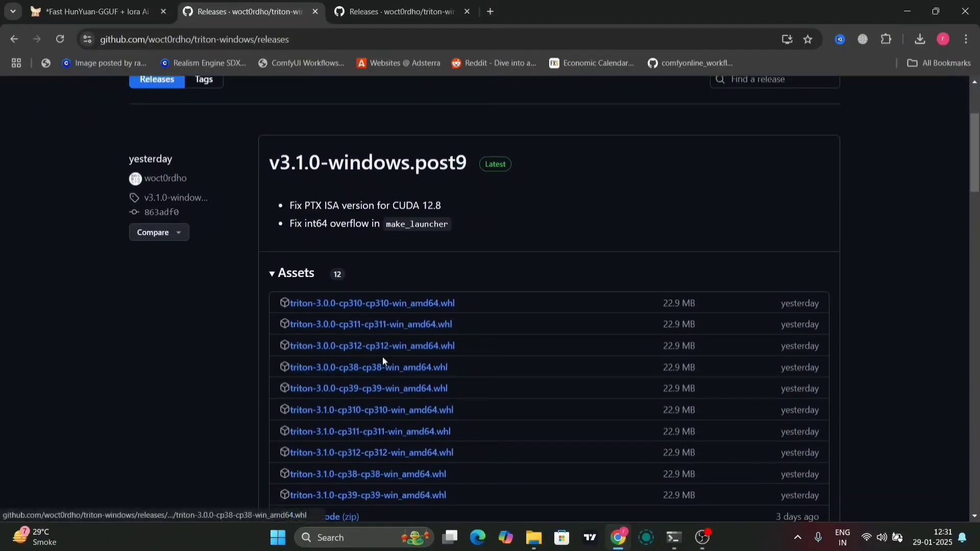
pyautogui.moveTo(411, 403)
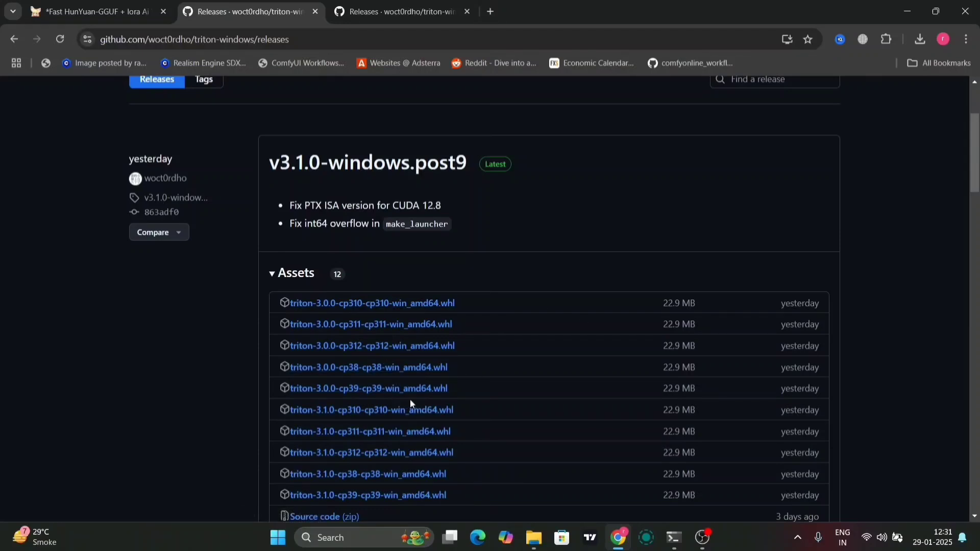
pyautogui.moveTo(372, 346)
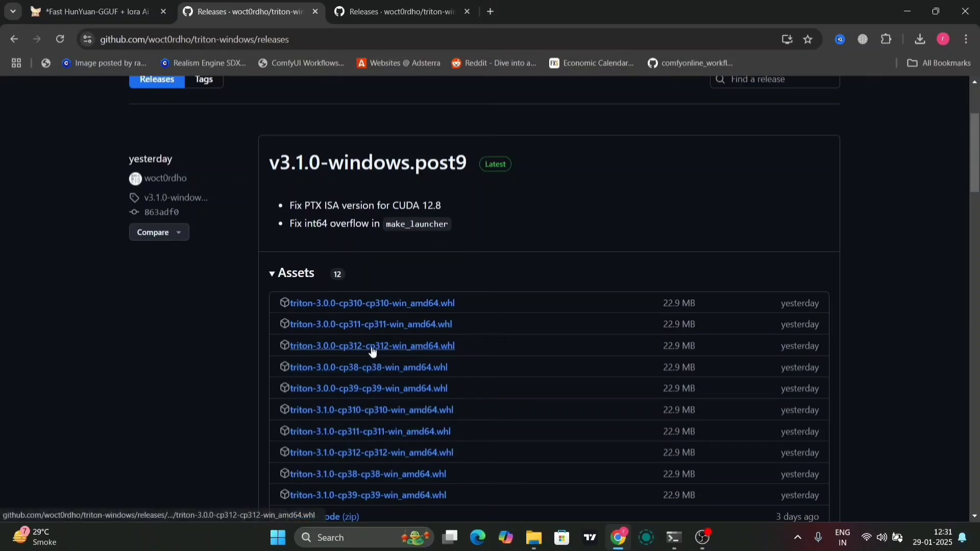
# Step: Copy the download link for triton-3.0.0-cp312-cp312-win_amd64.whl
pyautogui.rightClick(372, 346)
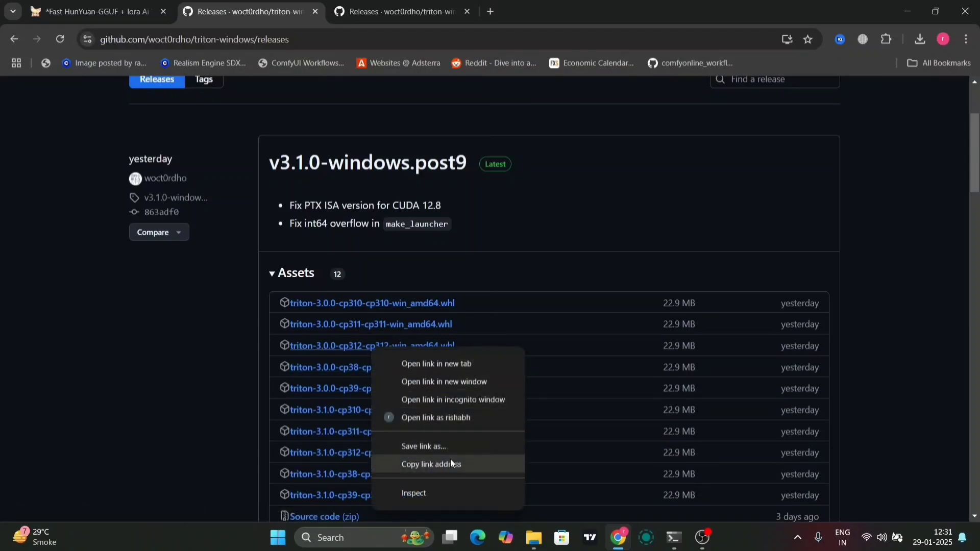
pyautogui.click(430, 464)
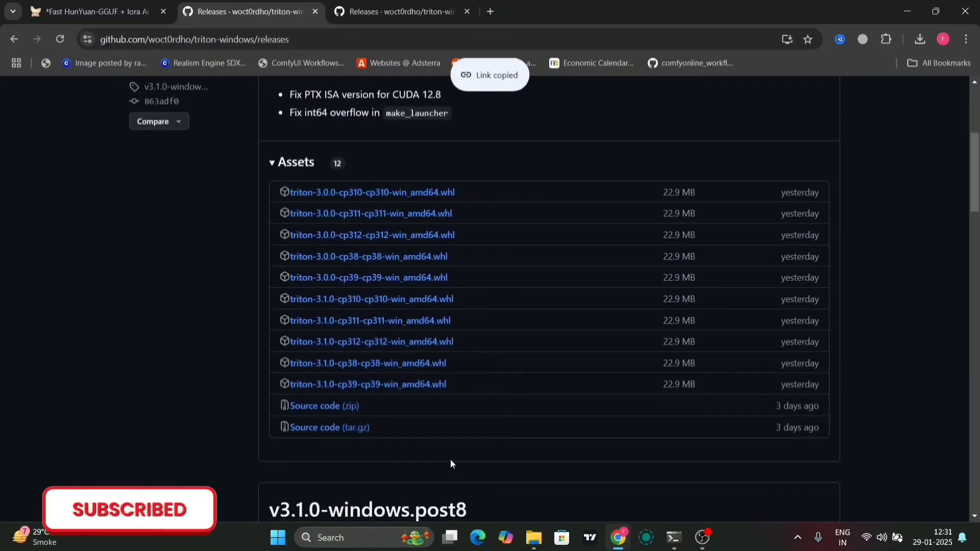
# Step: Expand the v3.0.0-windows.post2 and post1 assets and download python_3.12.7_include_libs.zip
pyautogui.scroll(-3)
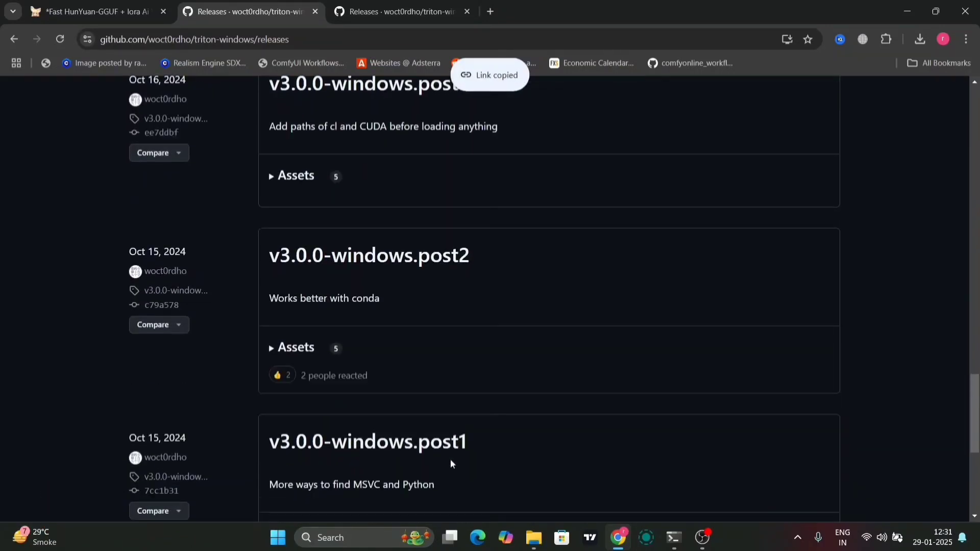
pyautogui.scroll(-3)
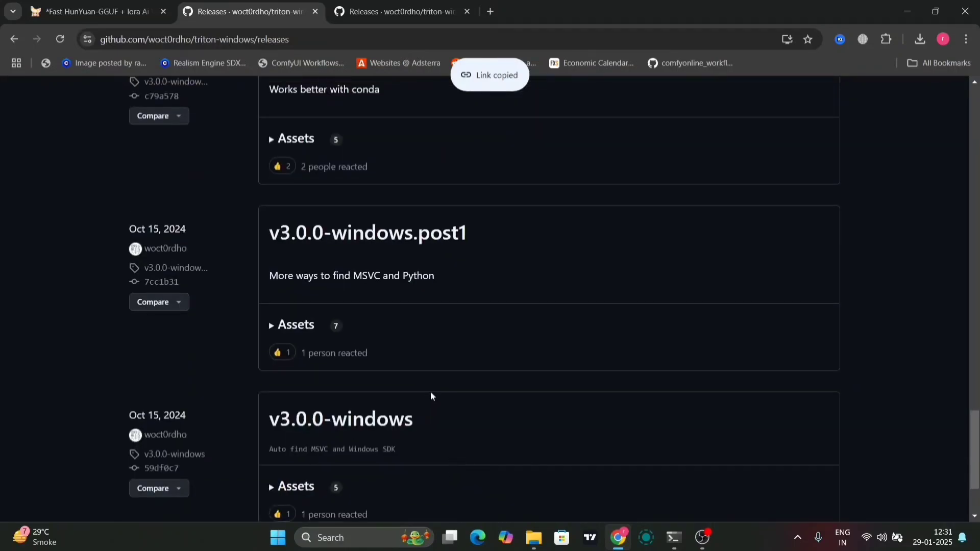
pyautogui.click(295, 138)
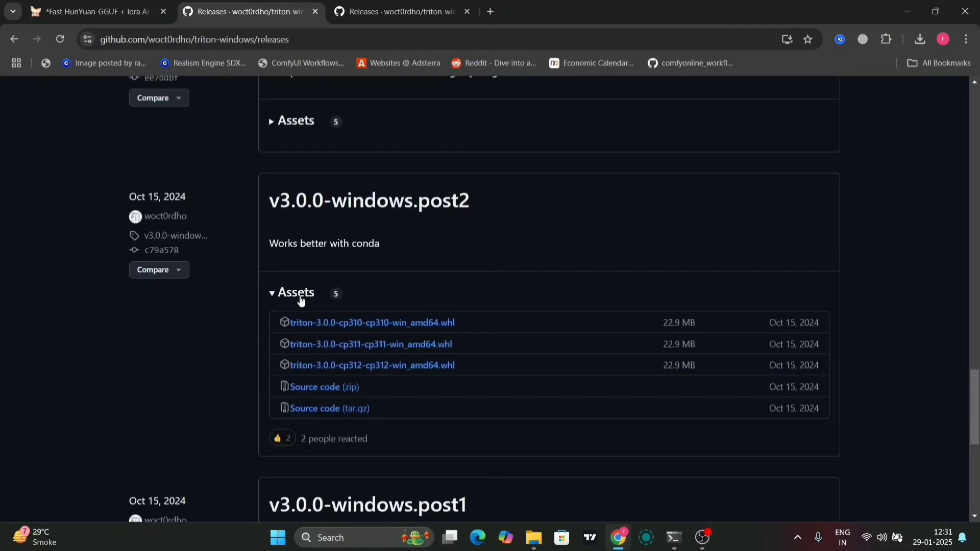
pyautogui.moveTo(295, 281)
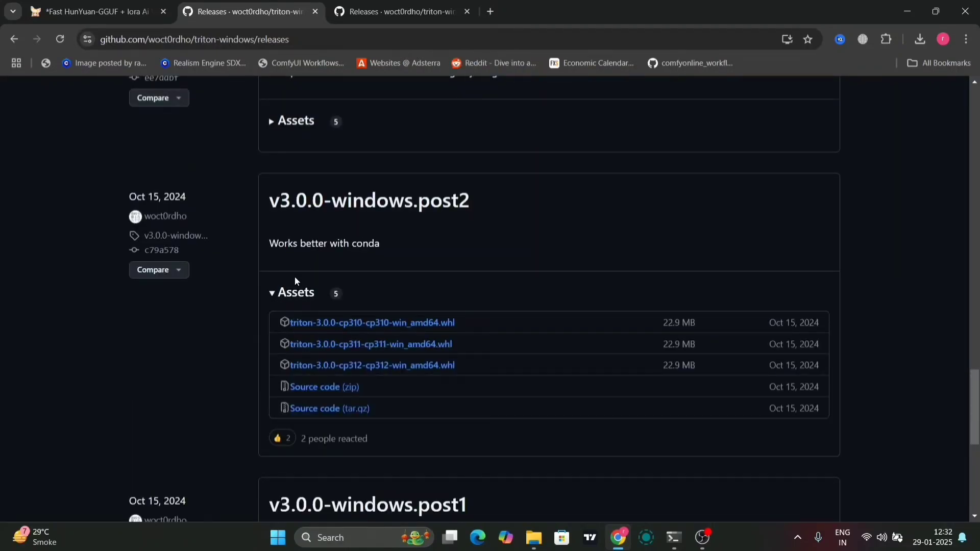
pyautogui.scroll(-3)
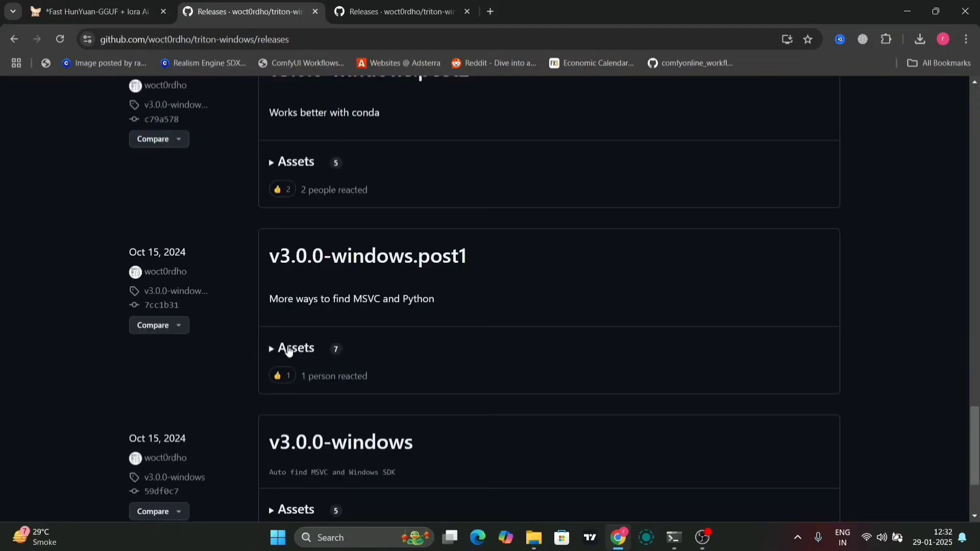
pyautogui.click(295, 348)
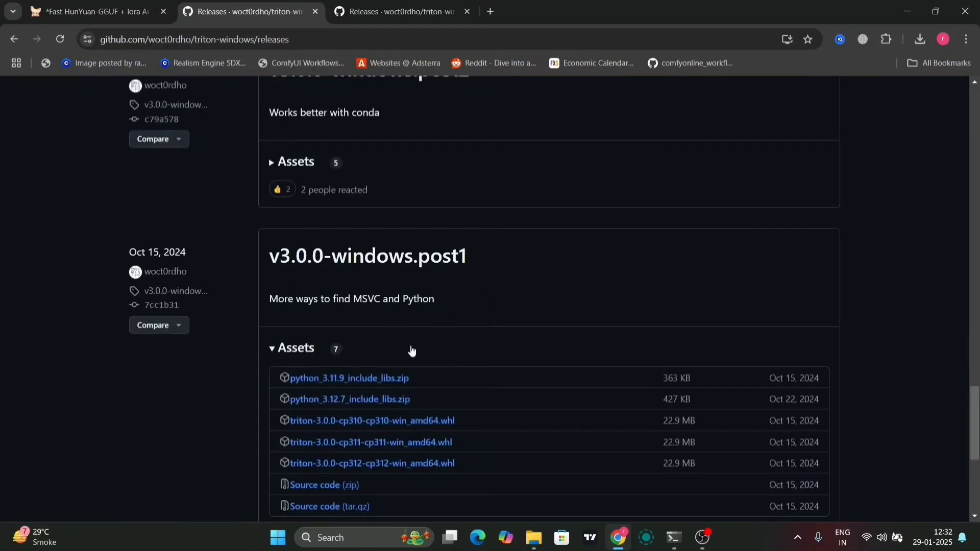
pyautogui.moveTo(350, 400)
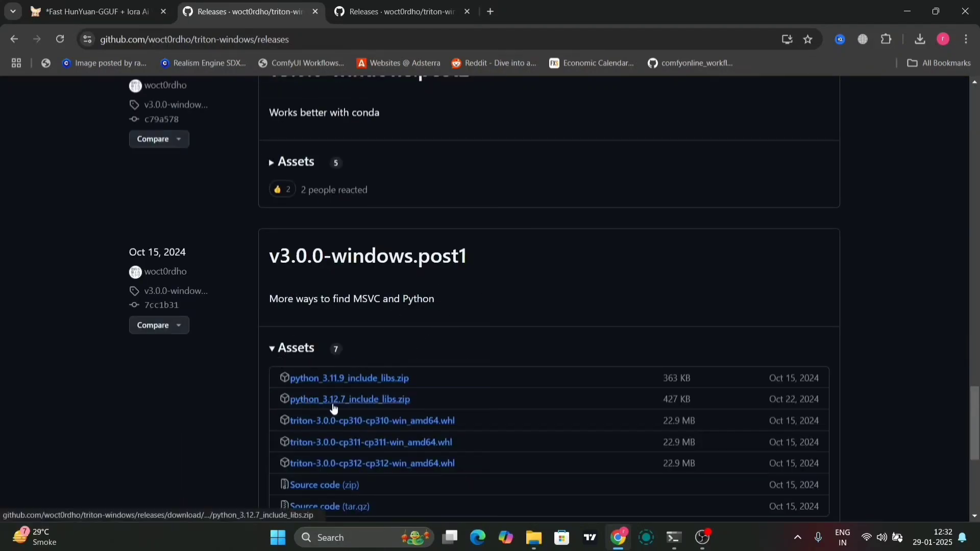
pyautogui.moveTo(338, 405)
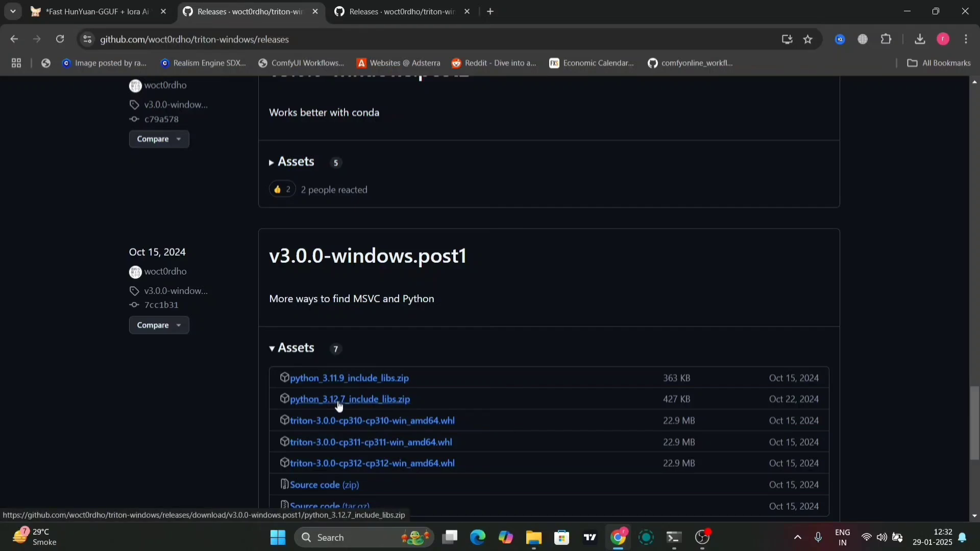
pyautogui.click(350, 399)
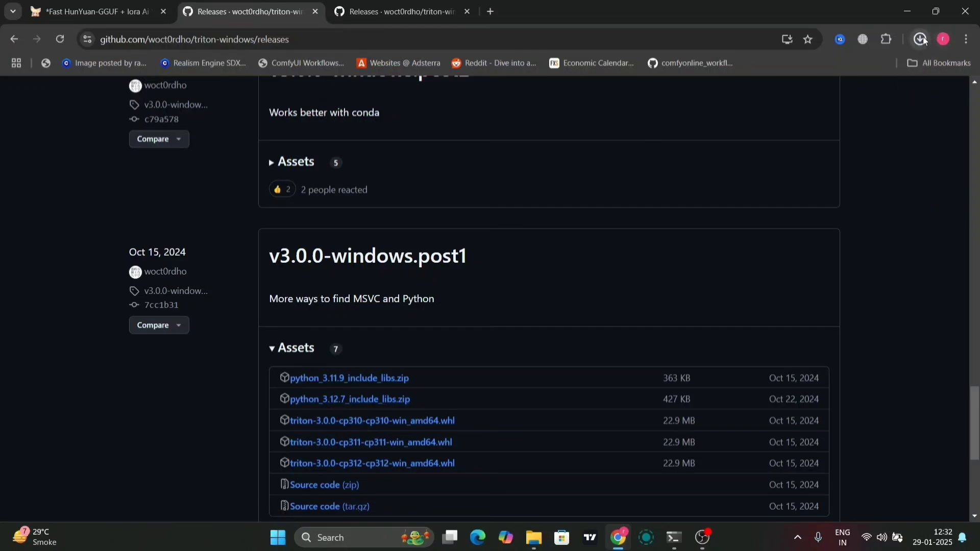
# Step: Open the finished python_3.12.7_include_libs download from Chrome's download history
pyautogui.click(920, 39)
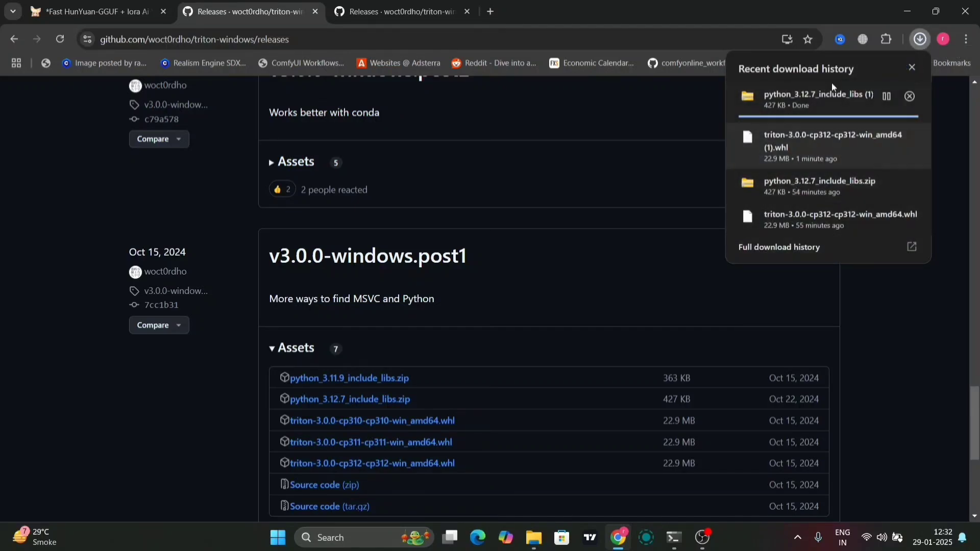
pyautogui.click(909, 96)
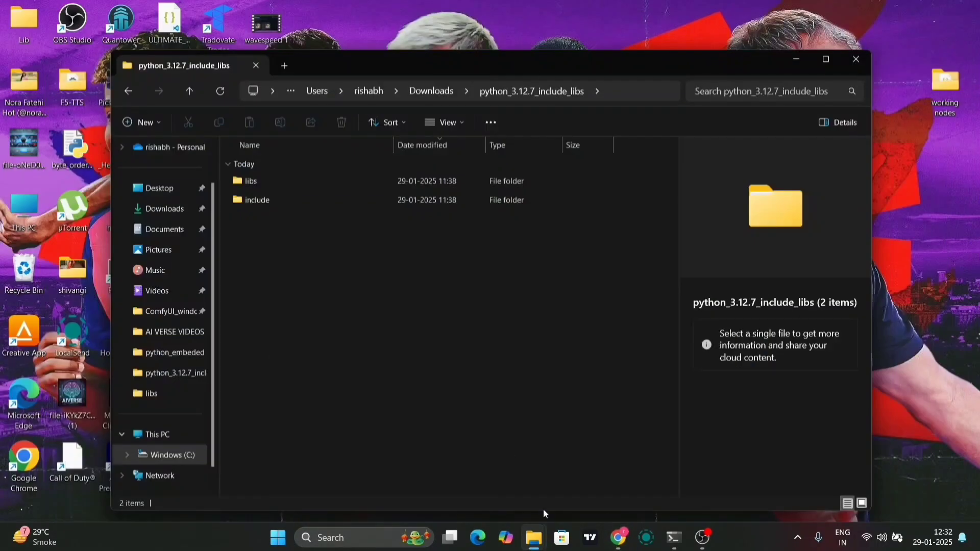
pyautogui.moveTo(533, 538)
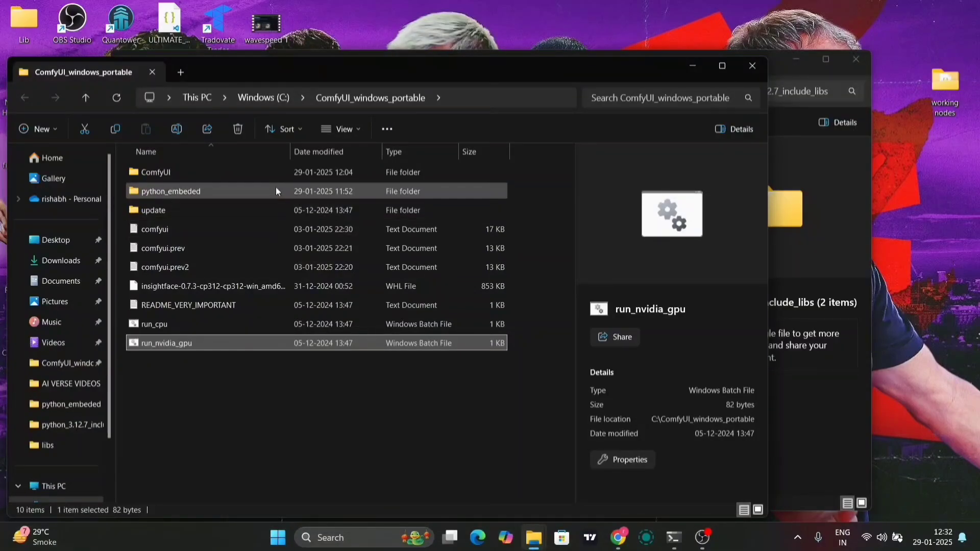
# Step: Open python_embeded and paste the Include and Lib folders, backing them up on the desktop
pyautogui.doubleClick(171, 191)
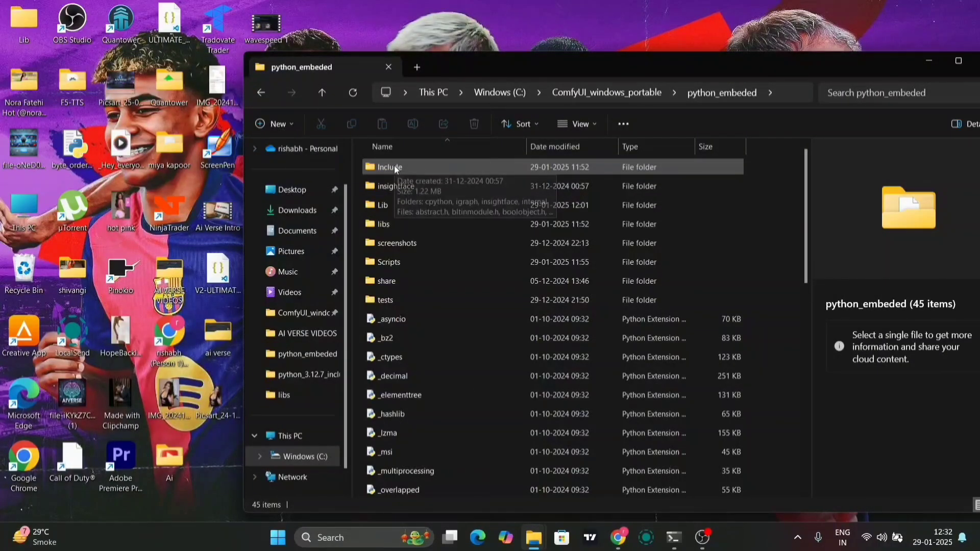
pyautogui.click(389, 166)
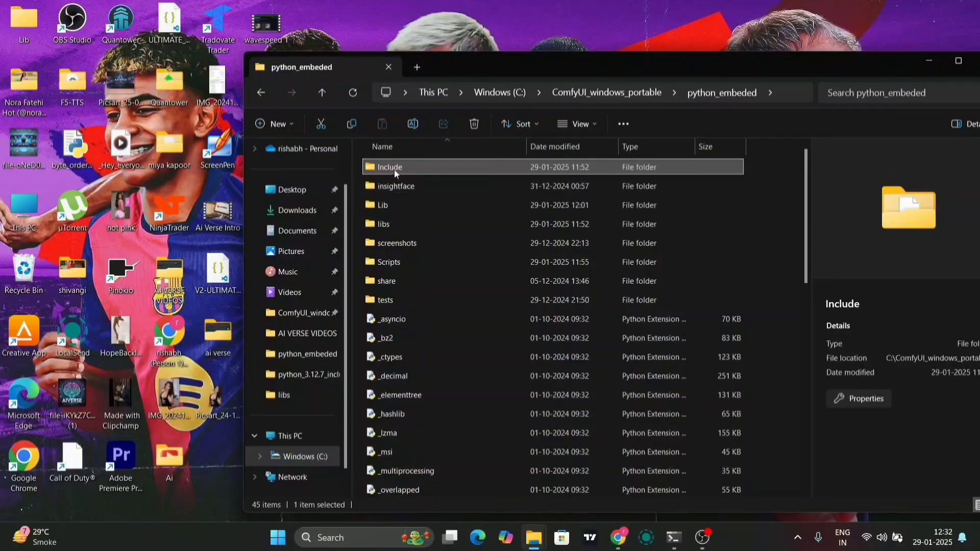
pyautogui.click(389, 166)
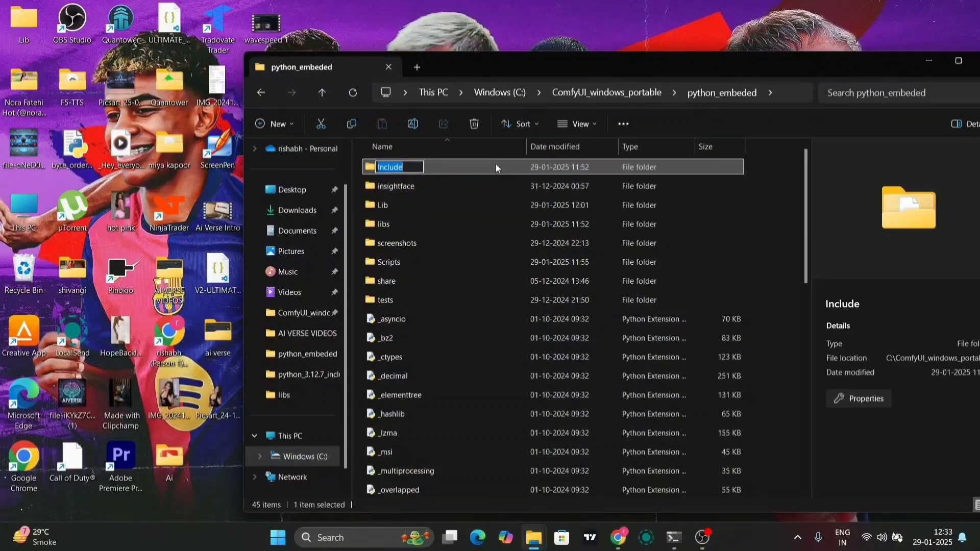
pyautogui.click(382, 205)
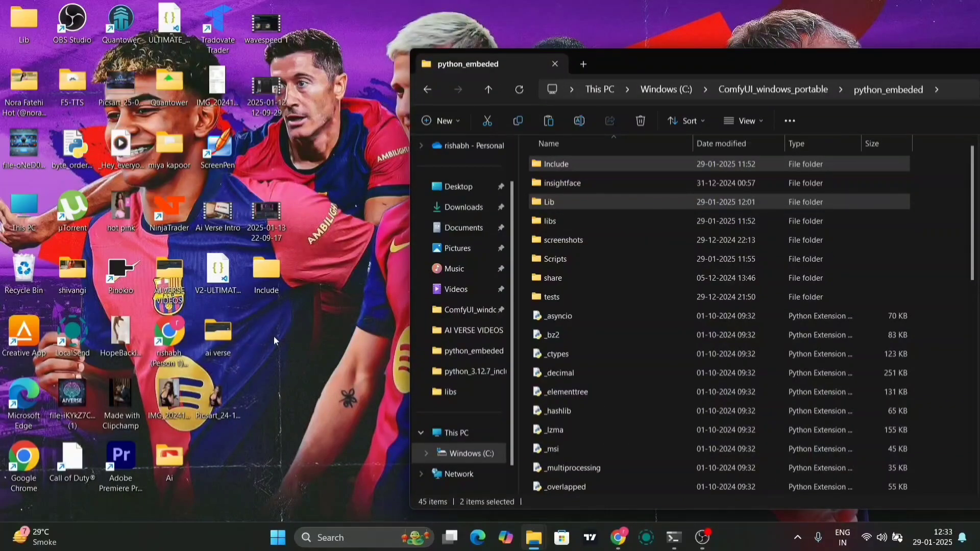
pyautogui.rightClick(273, 341)
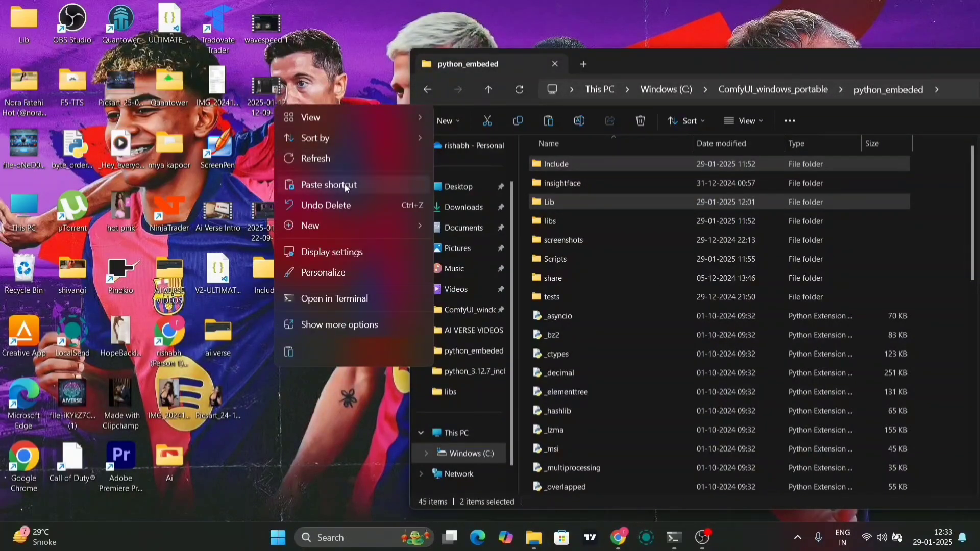
pyautogui.moveTo(327, 252)
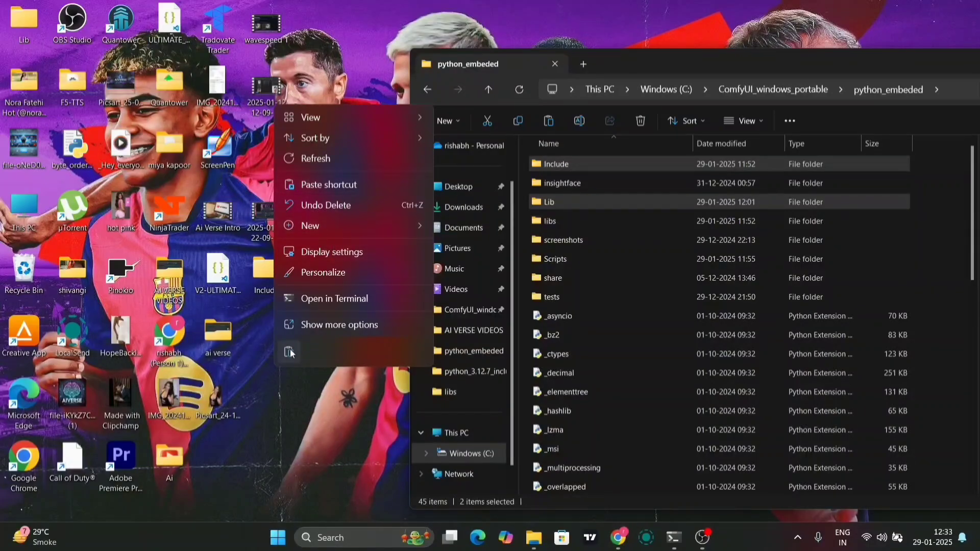
pyautogui.click(302, 394)
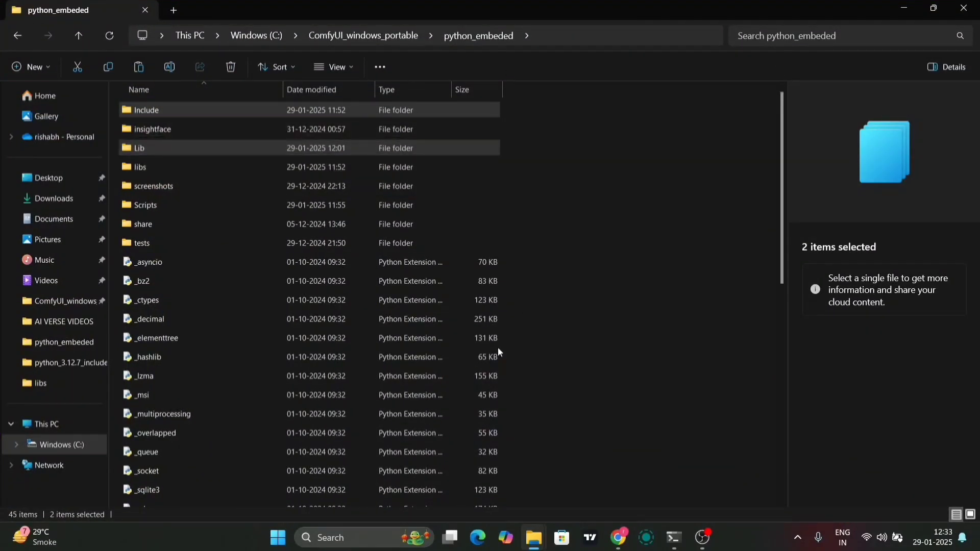
# Step: Check Chrome's download history for the include_libs zip, then return to python_embeded
pyautogui.click(619, 538)
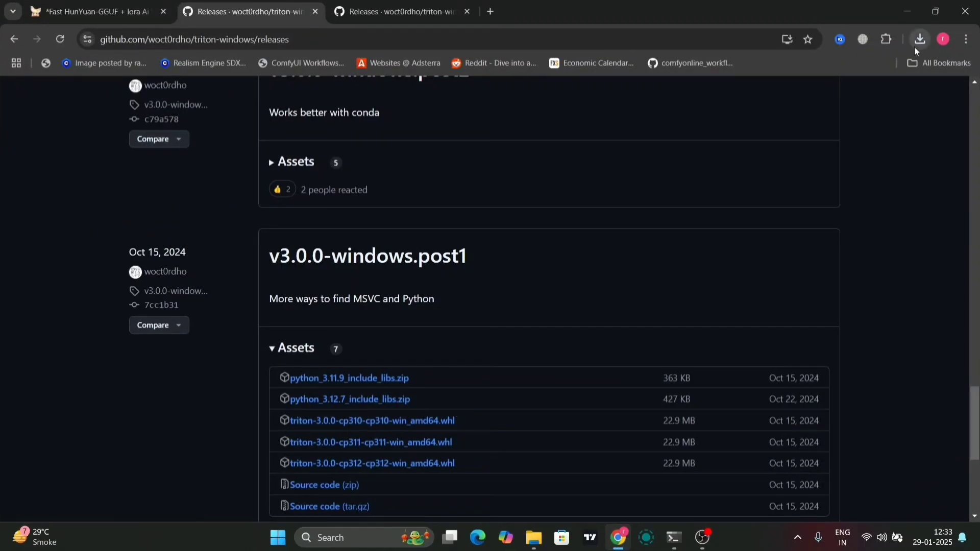
pyautogui.click(919, 39)
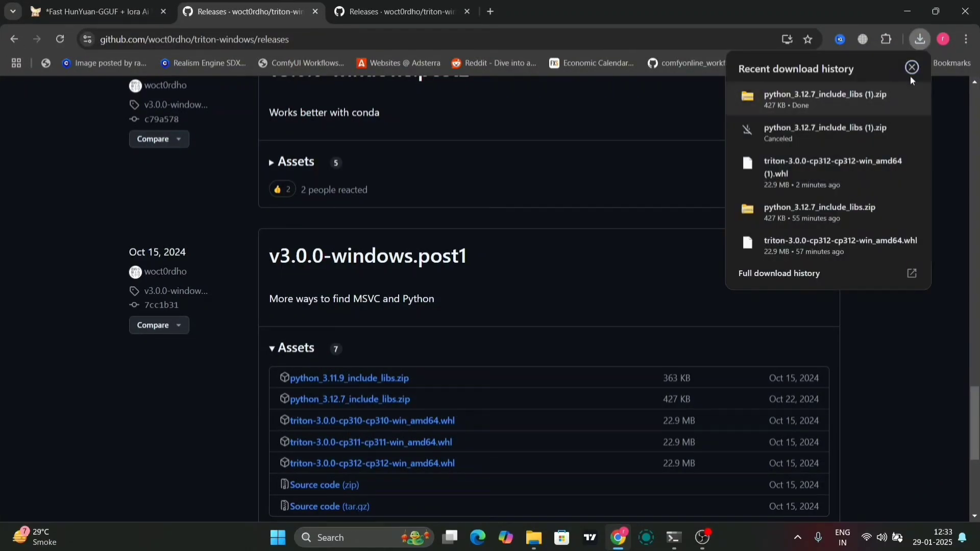
pyautogui.click(910, 68)
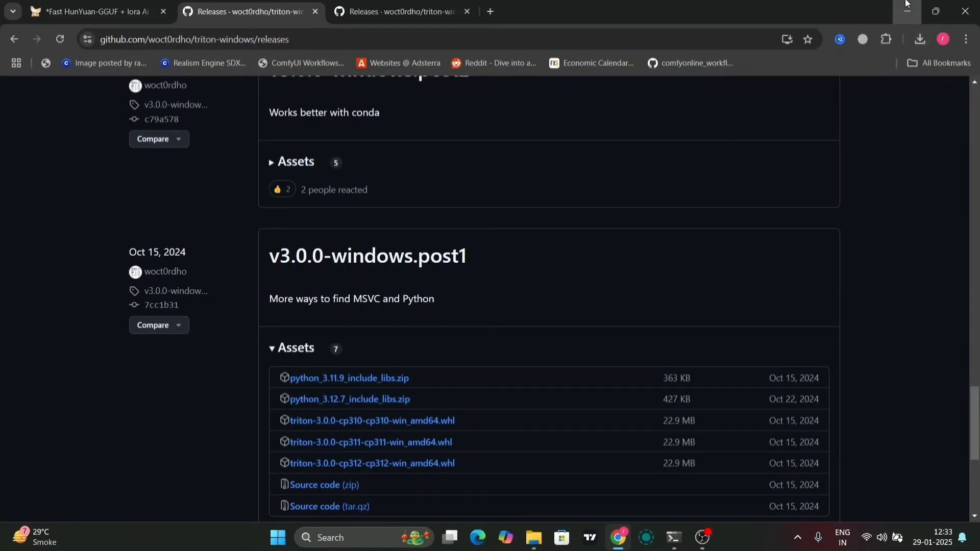
pyautogui.click(532, 538)
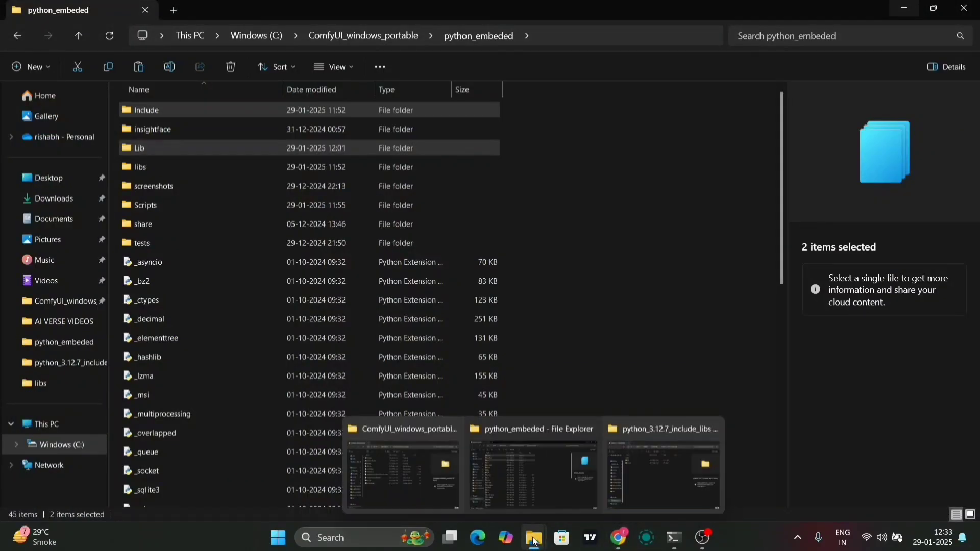
# Step: Start a Command Prompt in the python_embeded folder via the Explorer address bar
pyautogui.write('cmd')
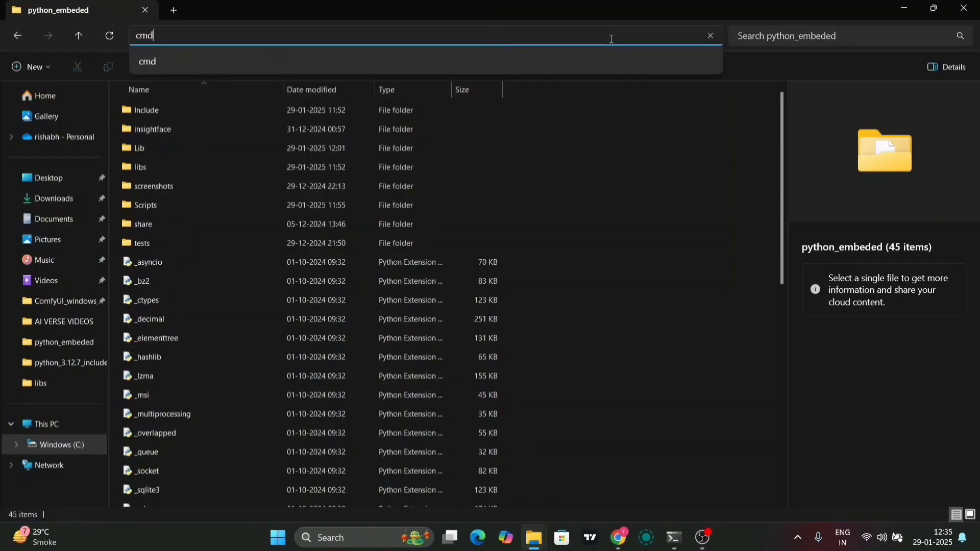
pyautogui.press('Enter')
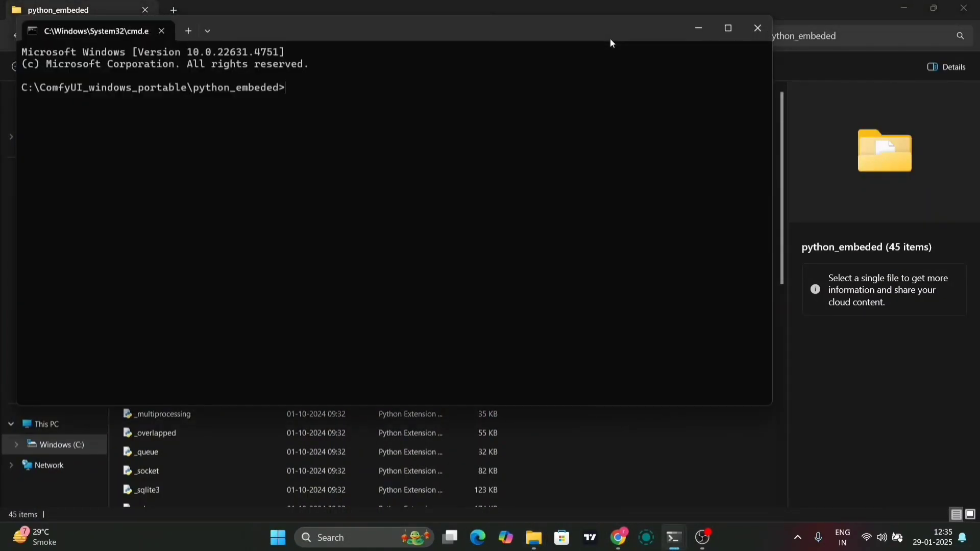
# Step: Enter python.exe -m pip install, removing the accidentally pasted Include folder path
pyautogui.write('python')
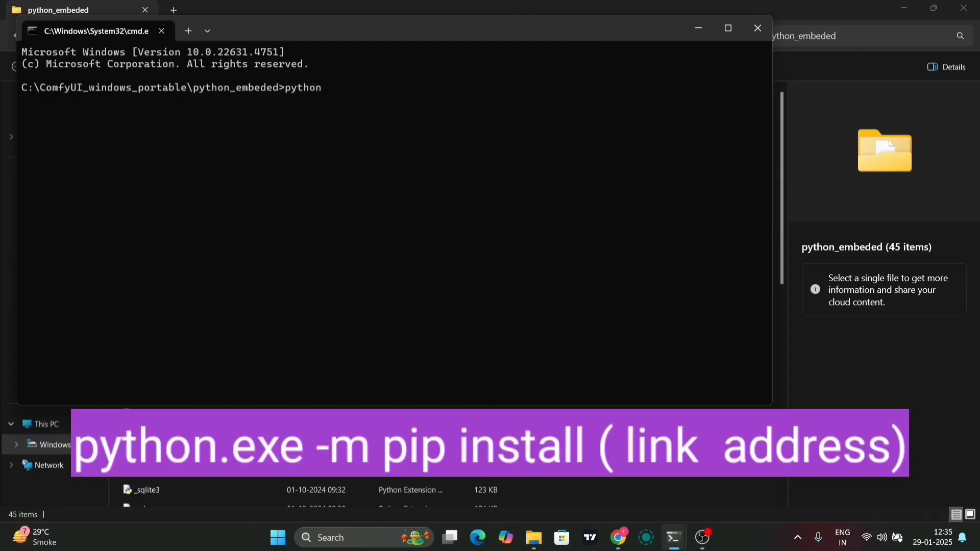
pyautogui.write('.exe')
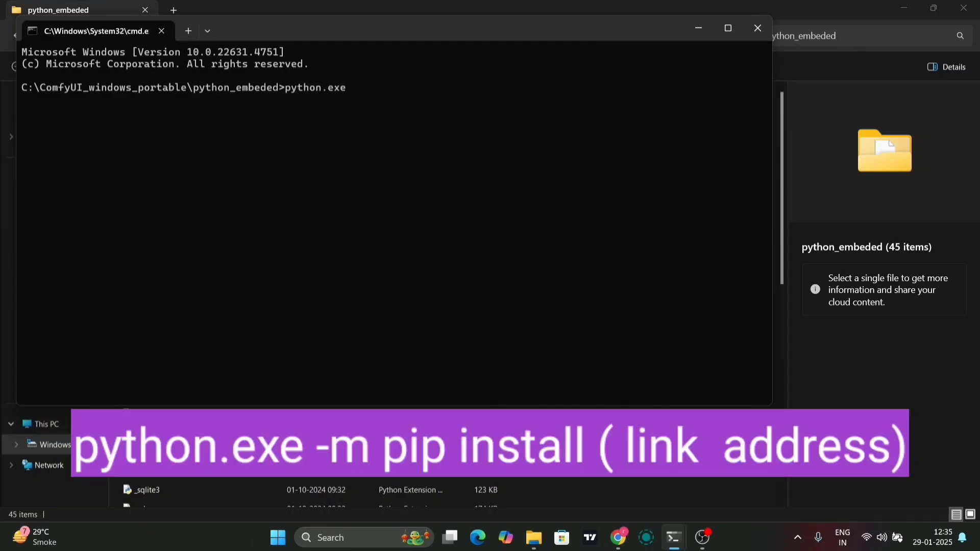
pyautogui.write('-,')
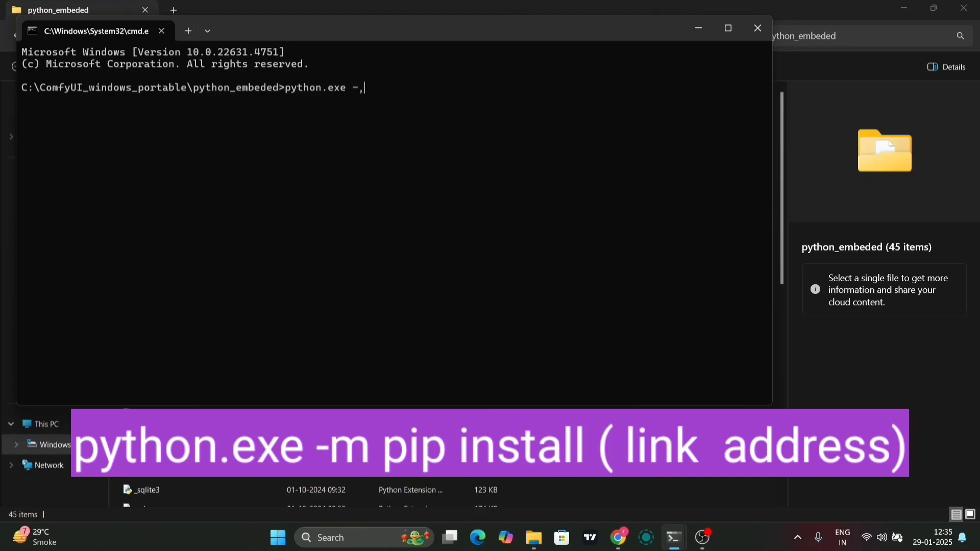
pyautogui.write('m')
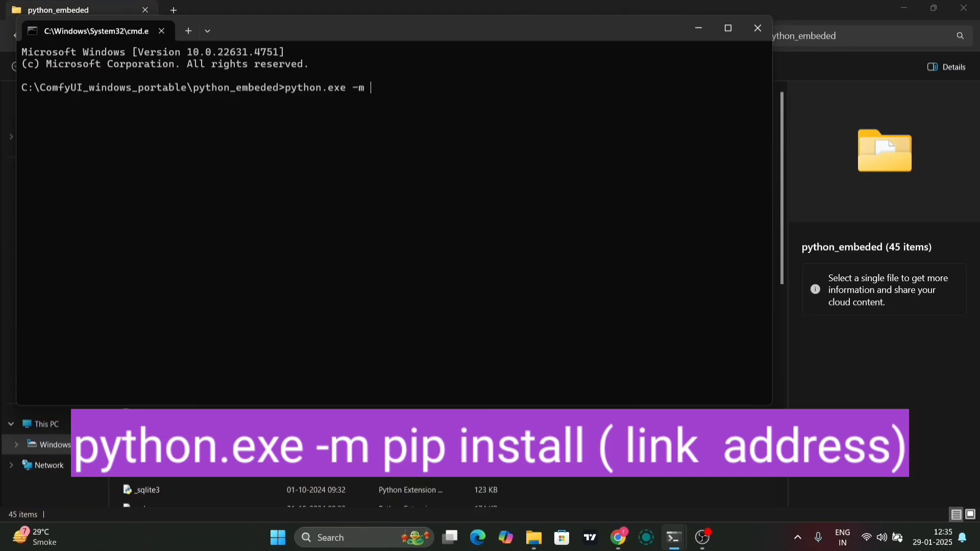
pyautogui.write('pip i')
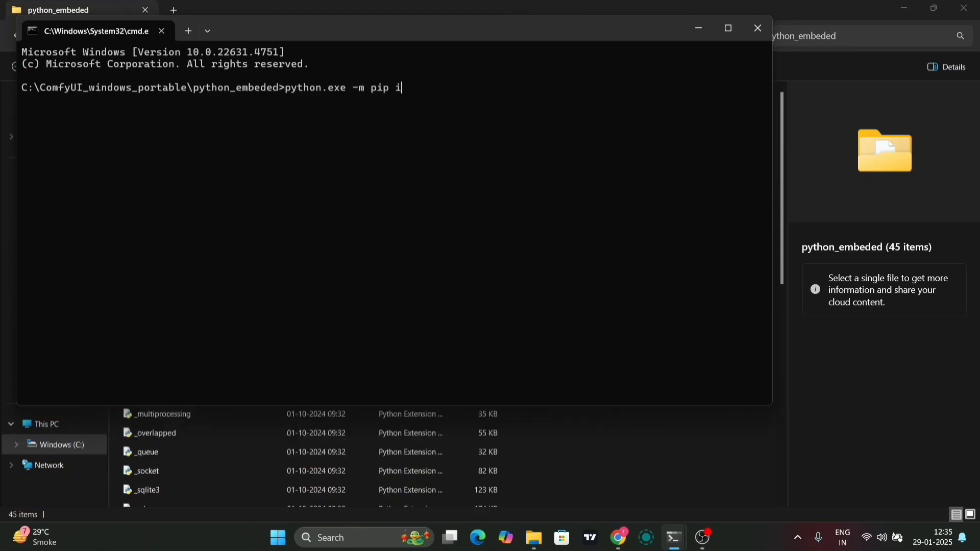
pyautogui.write('nstall')
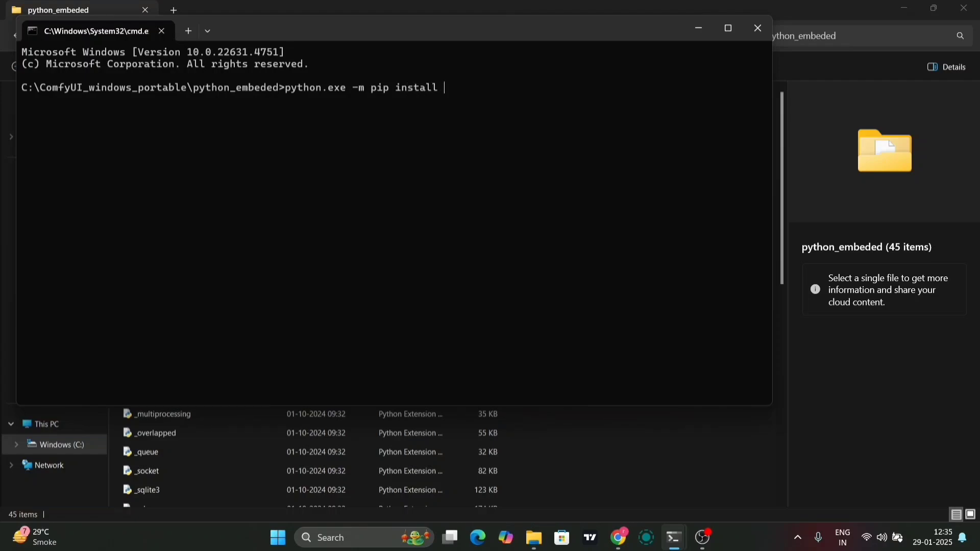
pyautogui.write('C:\\ComfyUI_windows_portable\\python_embeded\\Include')
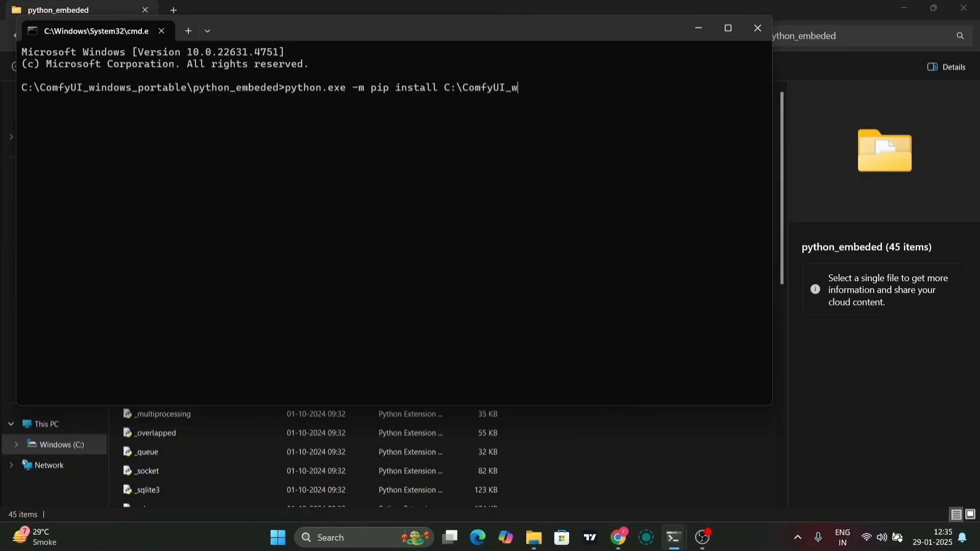
pyautogui.press('backspace')
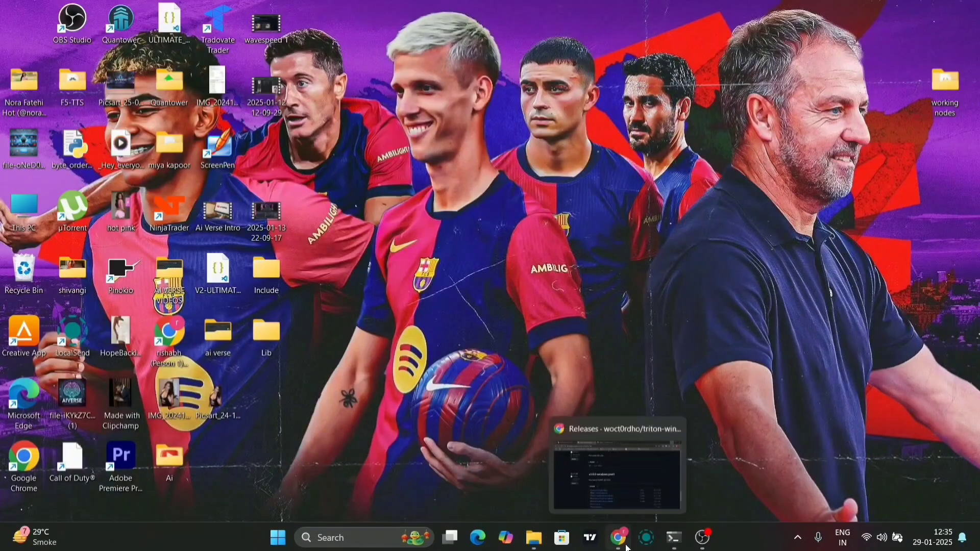
# Step: Copy the cp312 Triton 3.0.0 wheel link again from the v3.1.0-windows.post9 assets
pyautogui.click(620, 537)
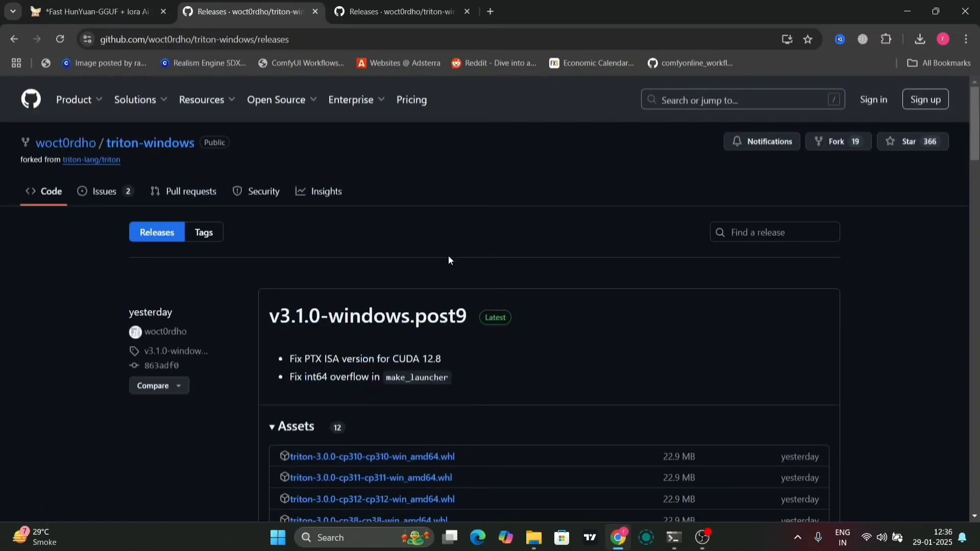
pyautogui.scroll(-3)
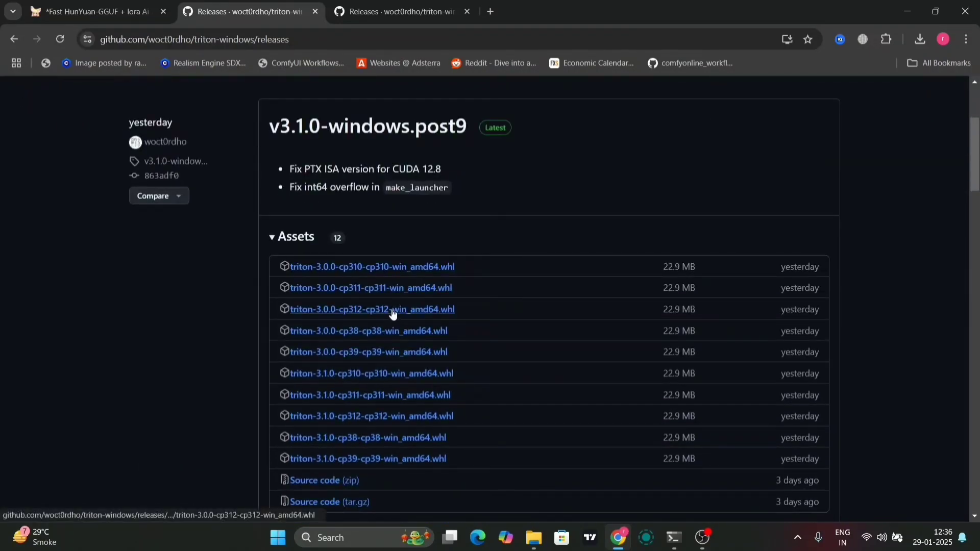
pyautogui.rightClick(372, 309)
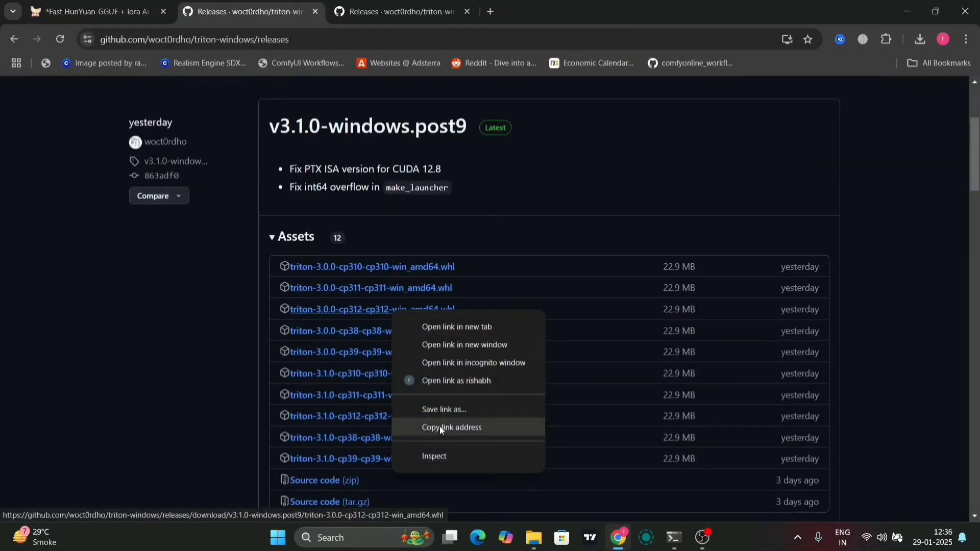
pyautogui.click(451, 426)
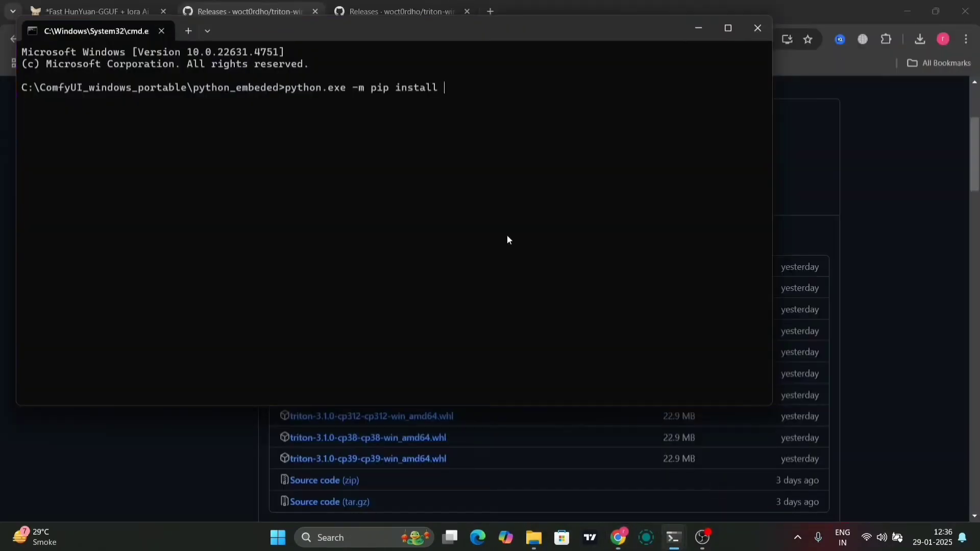
# Step: Run pip install with the post9 triton-3.0.0 cp312 wheel URL, installing Triton into python_embeded
pyautogui.write('https://github.com/woct0rdho/triton-windows/releases/download/v3.1.0-windows.post9/triton-3.0.0-cp312-cp312-win_amd64.whl')
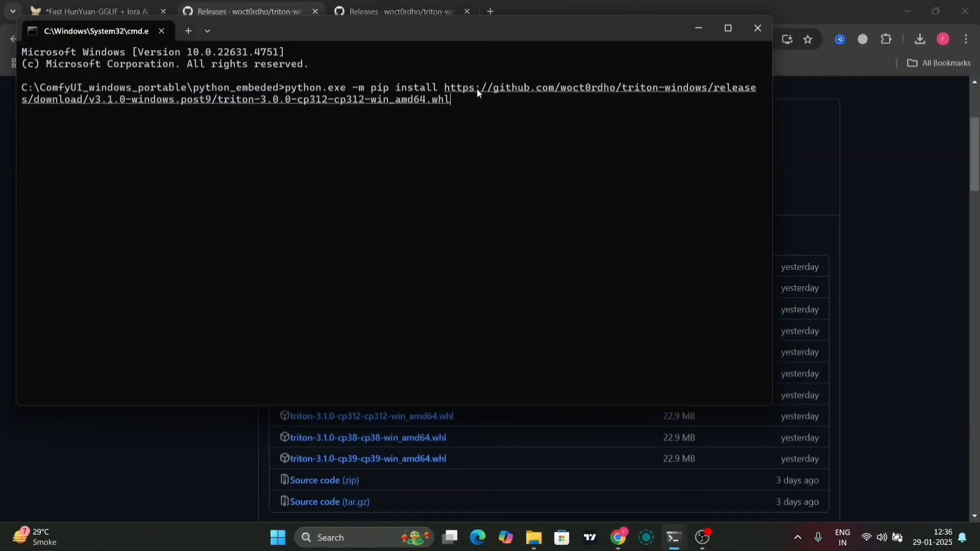
pyautogui.press('enter')
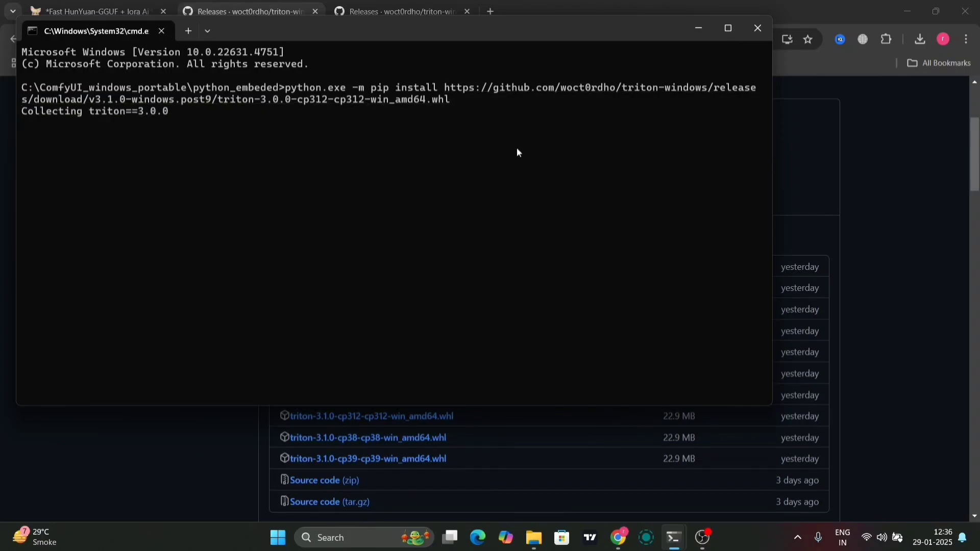
pyautogui.click(727, 28)
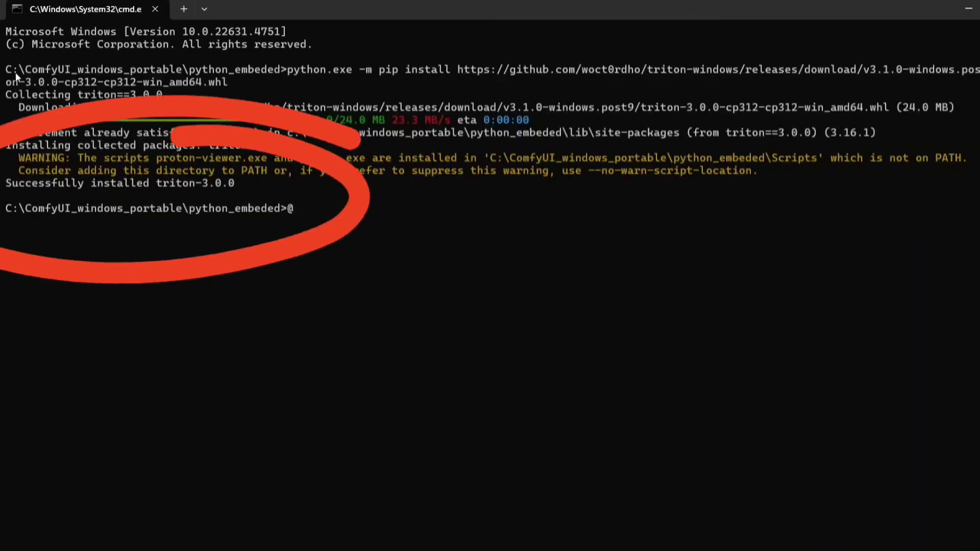
pyautogui.moveTo(536, 207)
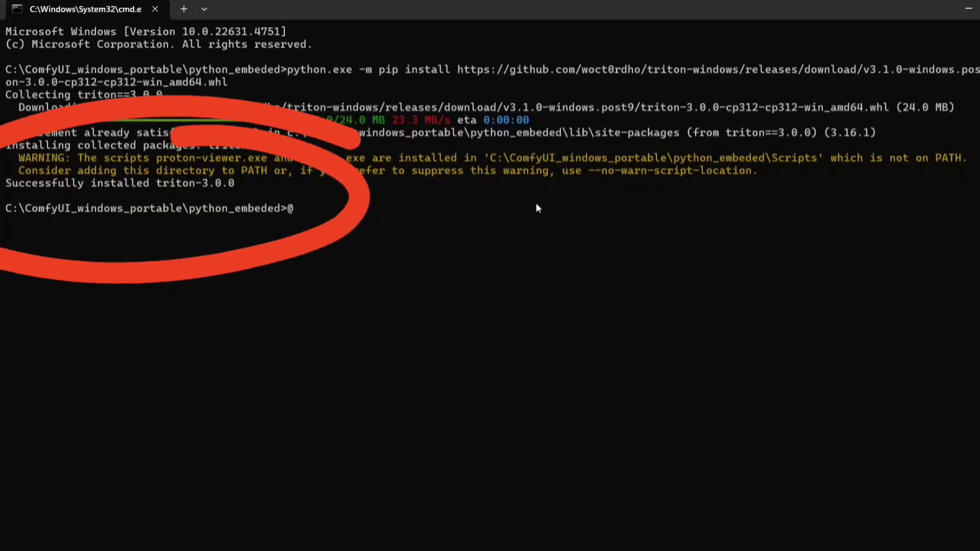
pyautogui.moveTo(280, 180)
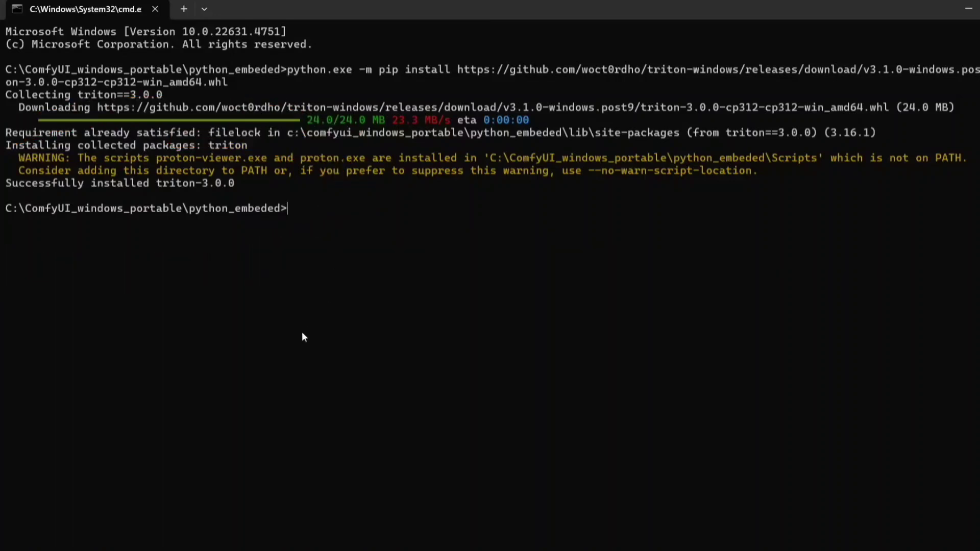
pyautogui.moveTo(315, 235)
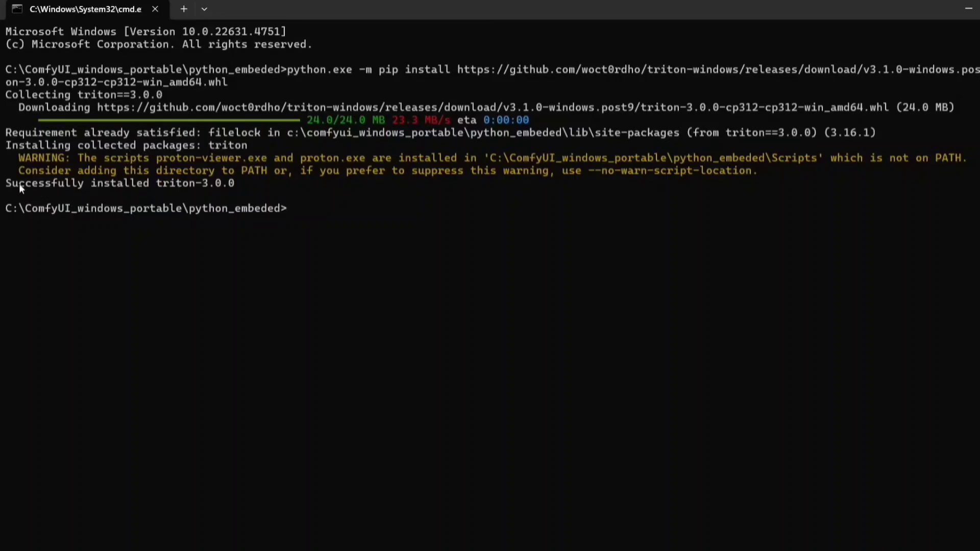
pyautogui.moveTo(6, 183); pyautogui.dragTo(222, 182)
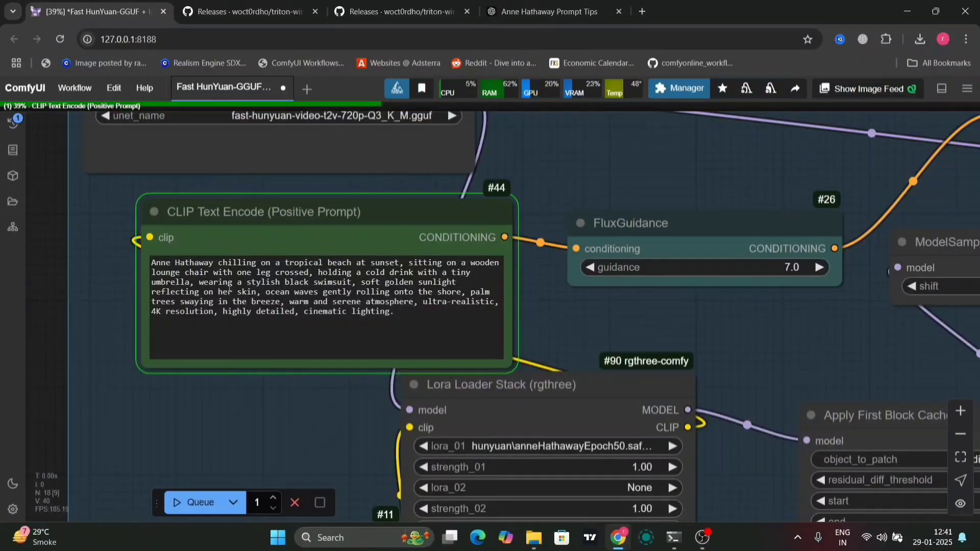
pyautogui.moveTo(275, 438)
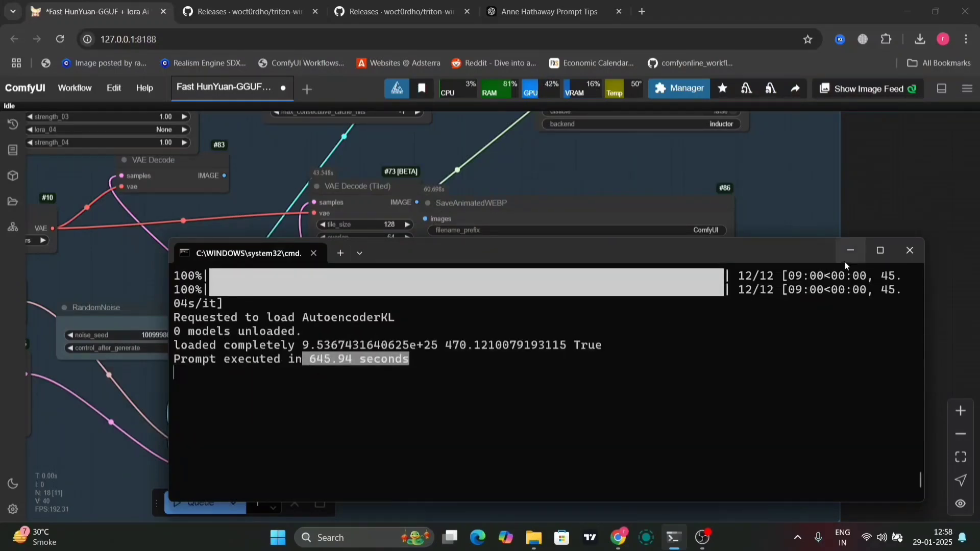
pyautogui.moveTo(851, 251)
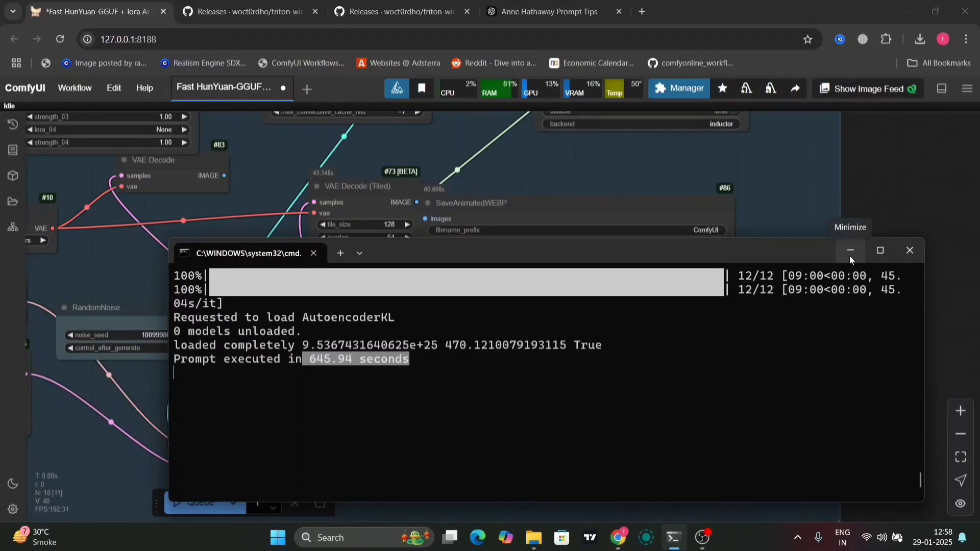
# Step: Hide the finished-run console and pan to the WaveSpeed nodes and SaveAnimatedWEBP preview
pyautogui.click(850, 251)
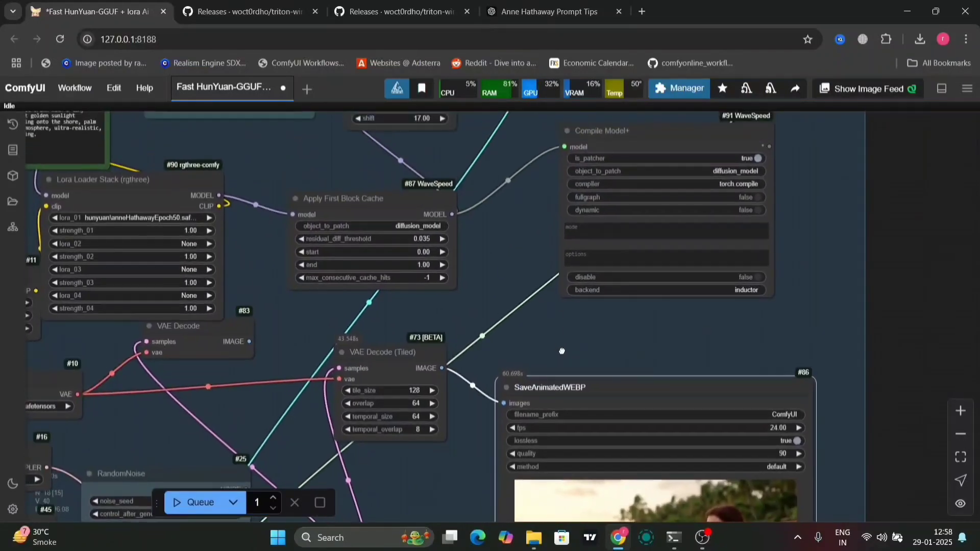
pyautogui.moveTo(562, 351); pyautogui.dragTo(531, 380)
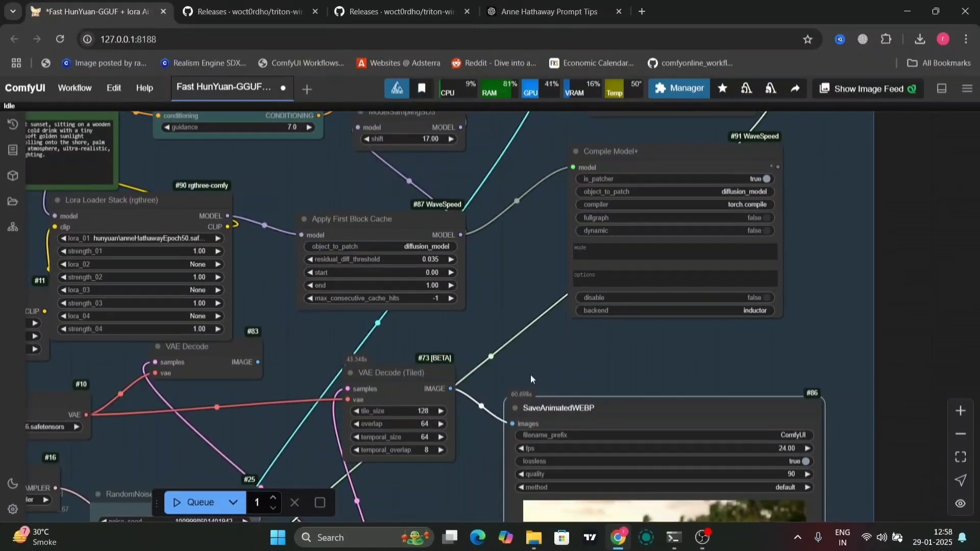